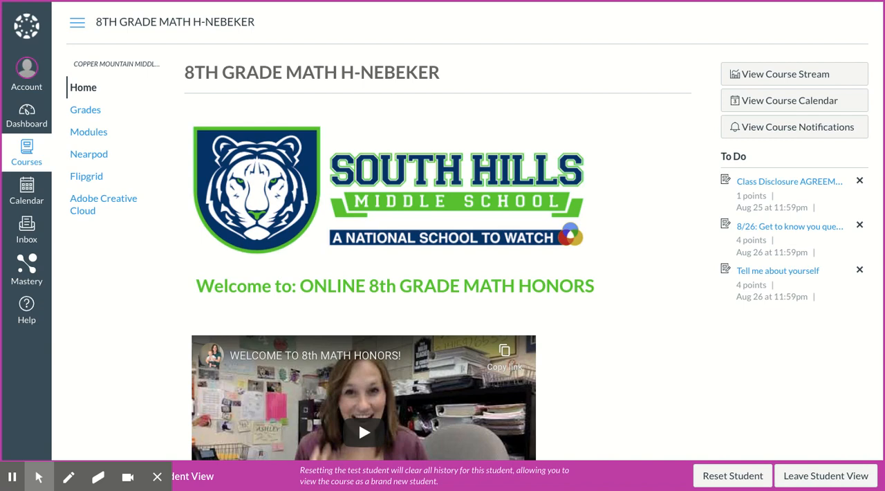
mouse_move(641, 336)
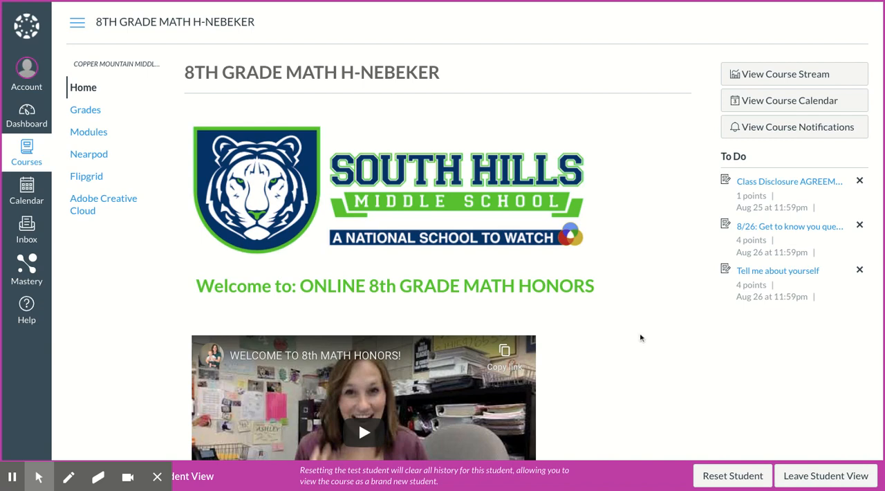
mouse_move(155, 361)
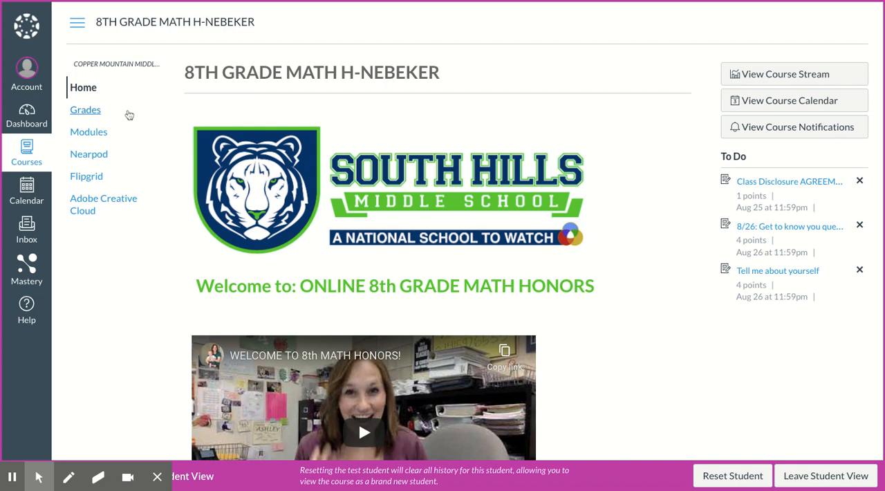
mouse_move(181, 299)
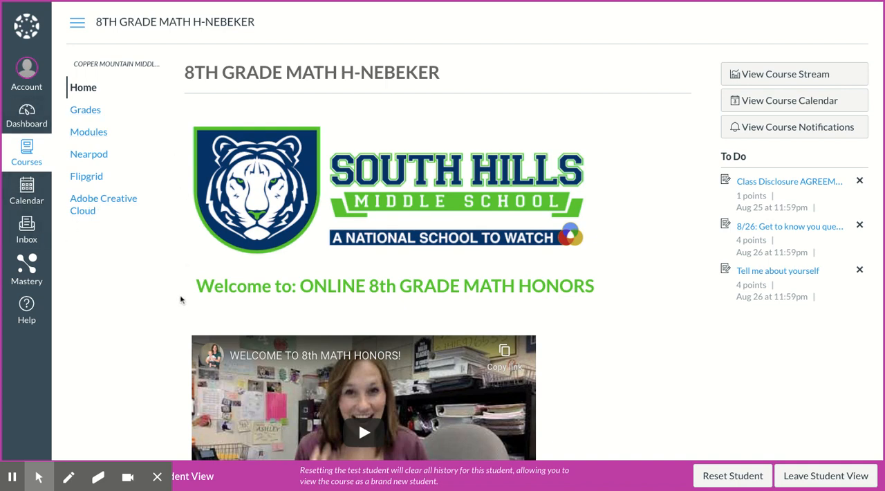
mouse_move(95, 94)
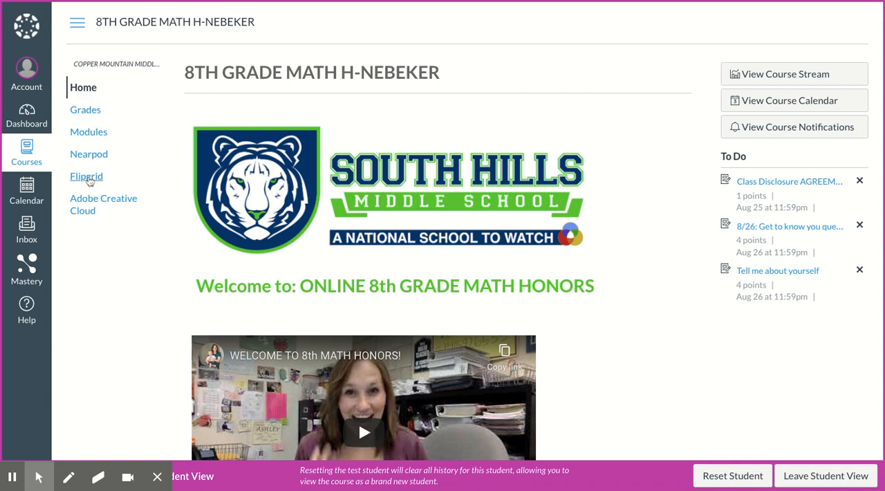
Step: Scroll the Home page down to the Course Structure and Calendar section and the Go to Current Module button
scroll(down, 3)
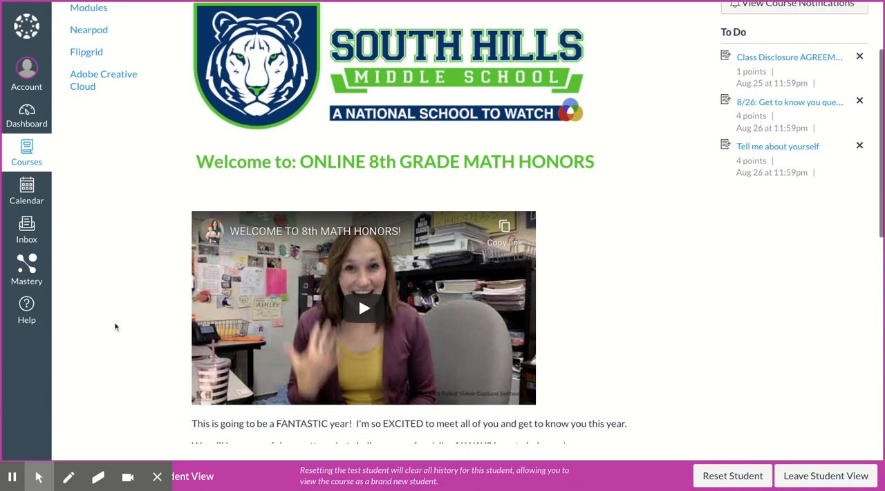
scroll(down, 3)
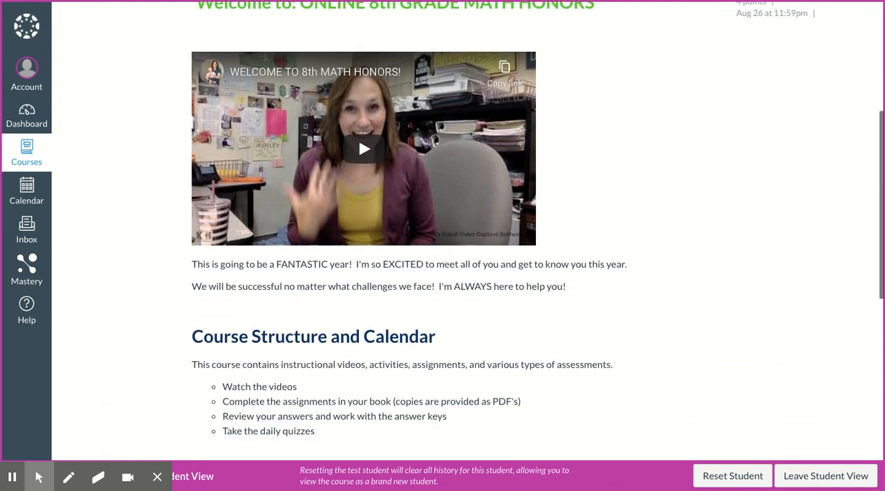
scroll(down, 3)
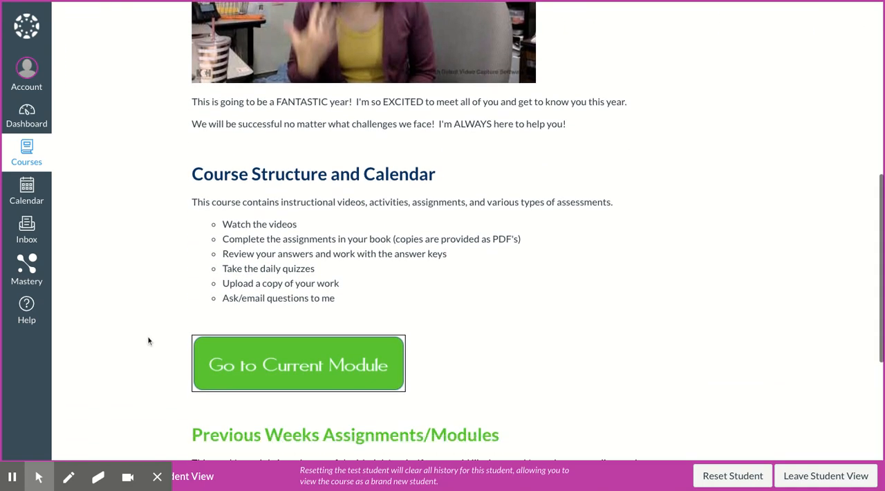
mouse_move(208, 287)
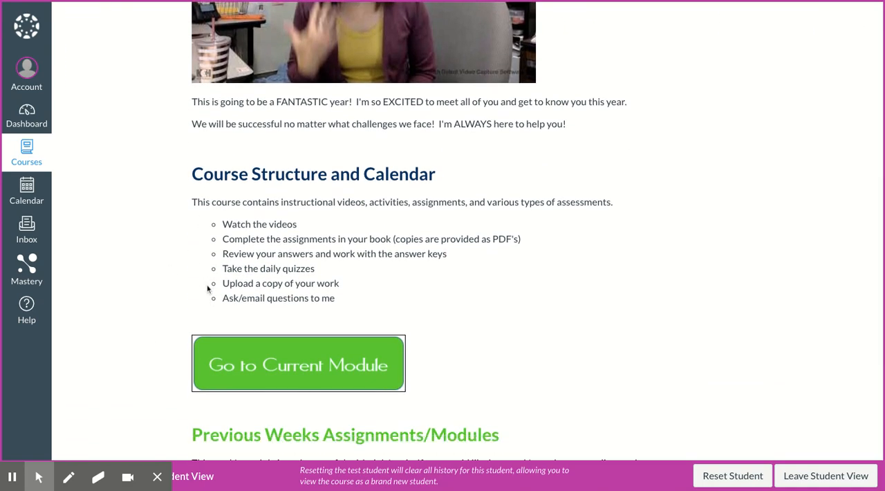
mouse_move(234, 224)
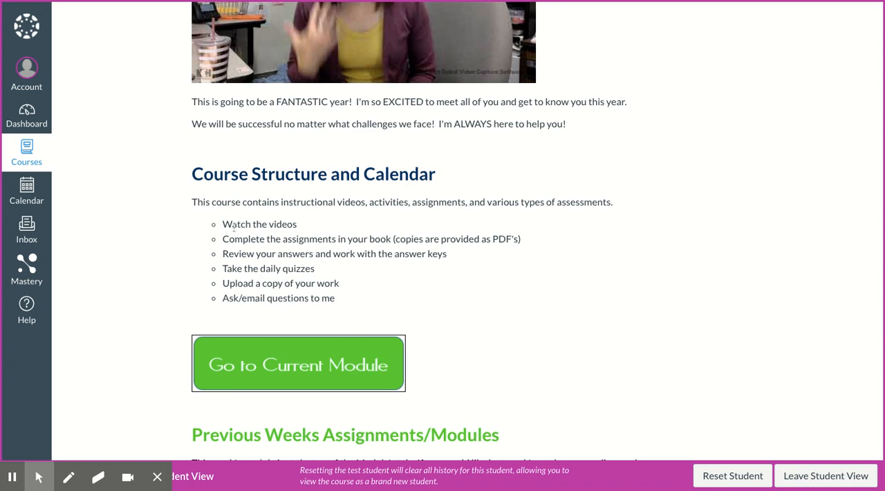
mouse_move(214, 246)
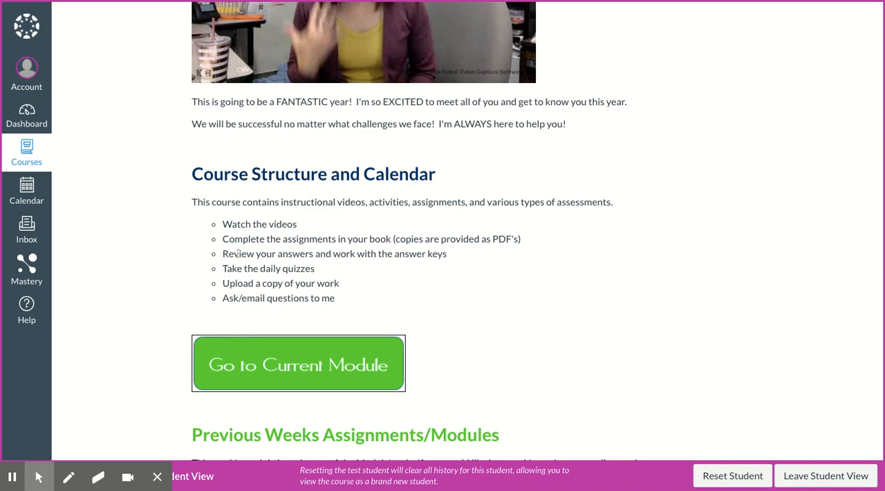
mouse_move(318, 268)
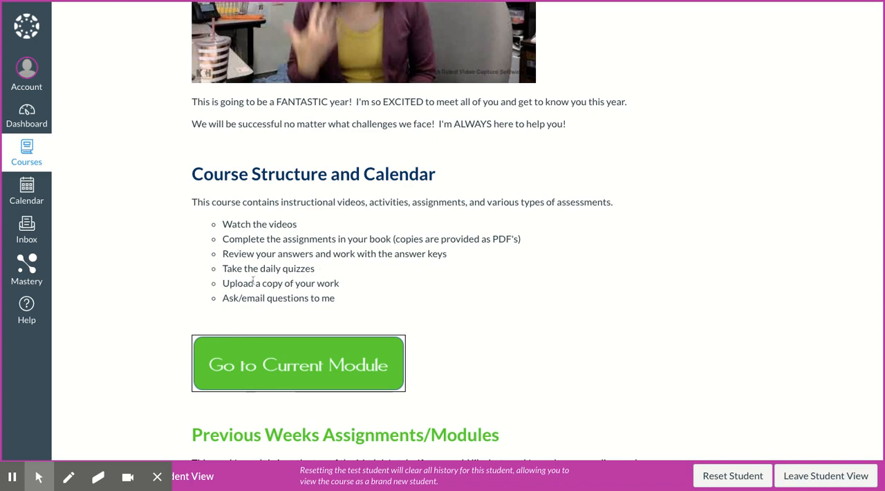
mouse_move(156, 292)
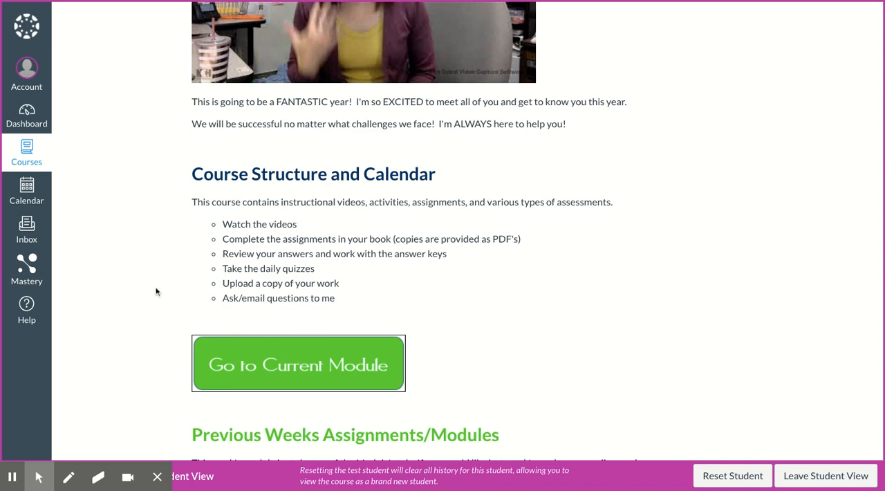
scroll(down, 3)
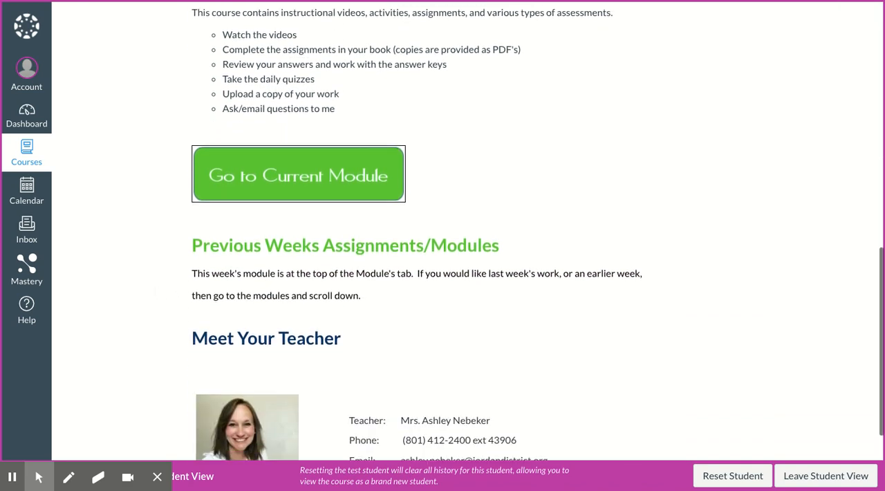
mouse_move(136, 372)
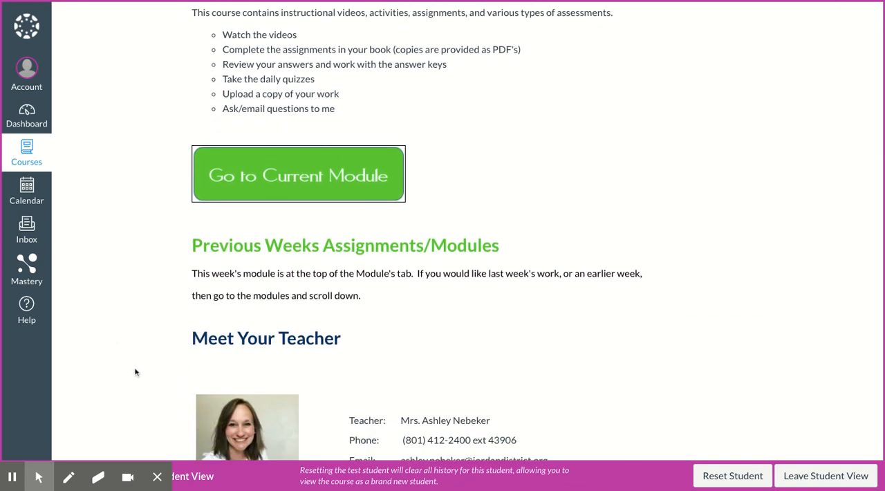
scroll(down, 3)
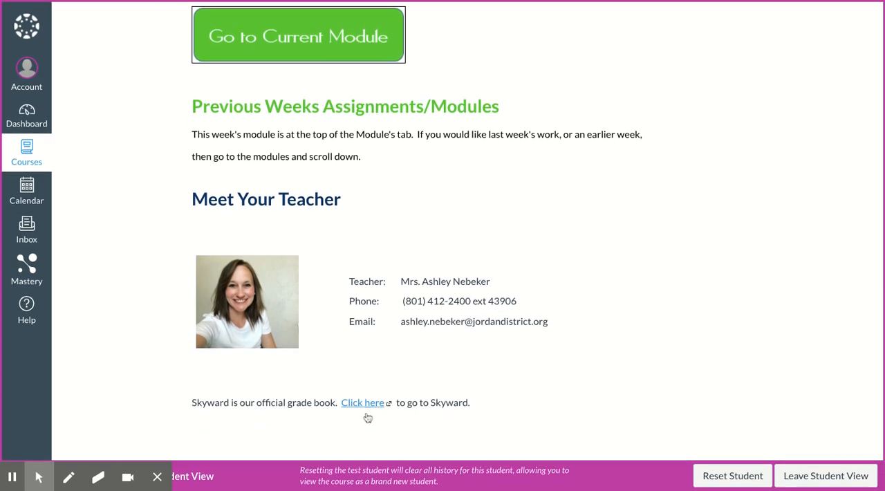
scroll(up, 3)
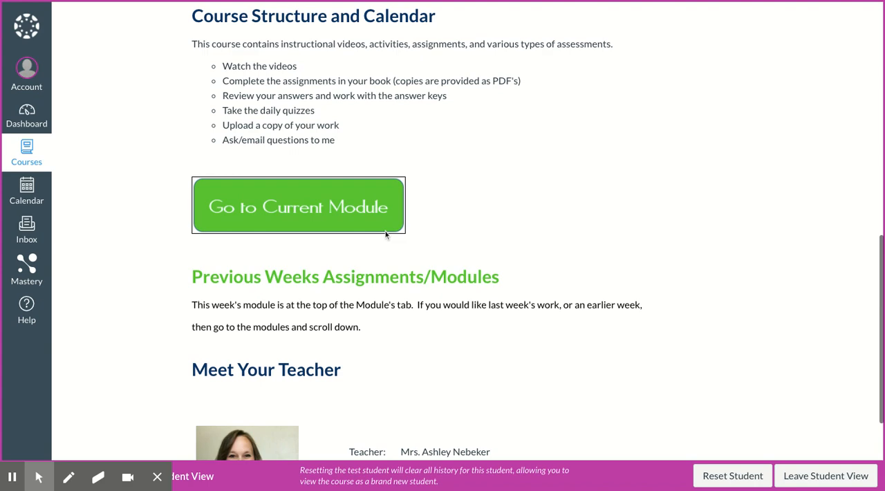
scroll(up, 3)
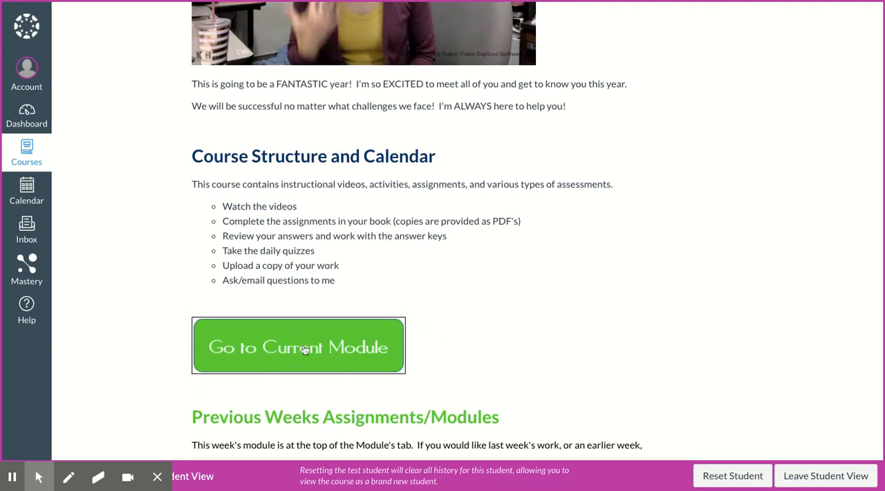
mouse_move(260, 343)
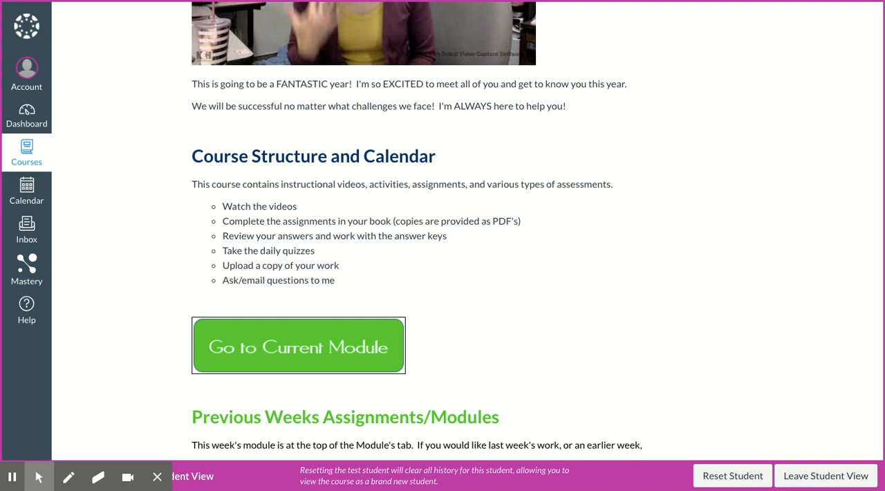
mouse_move(144, 196)
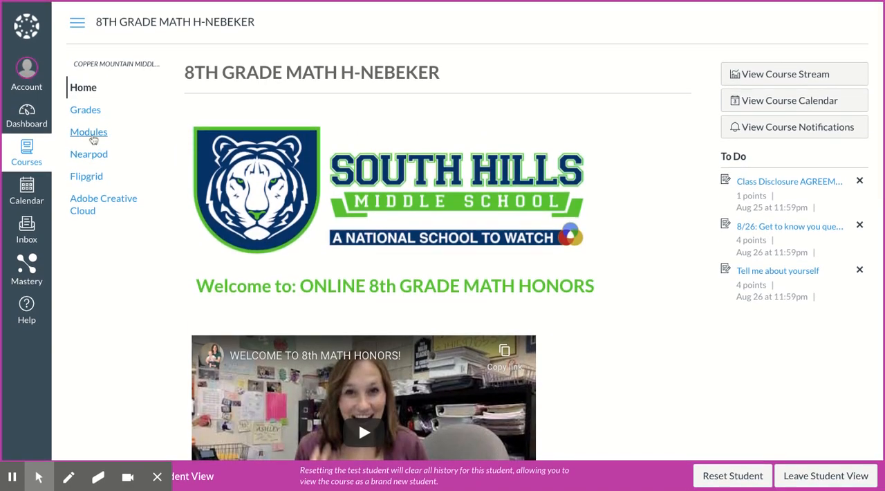
mouse_move(88, 131)
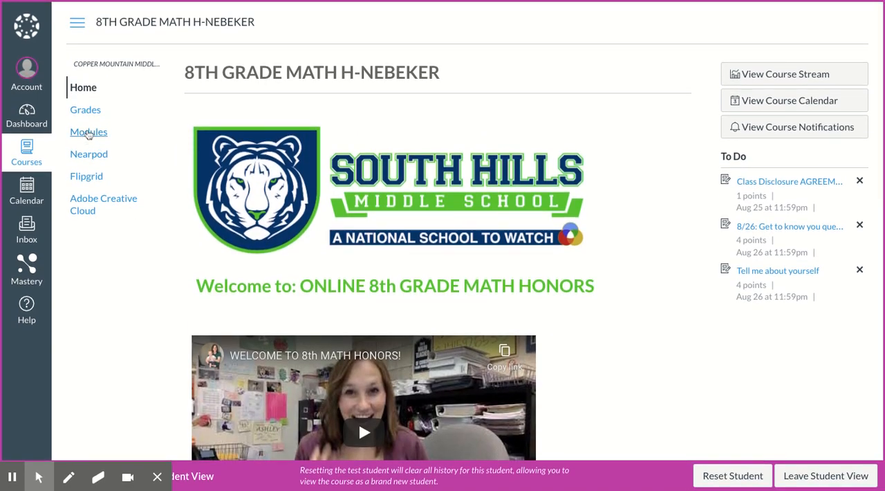
scroll(down, 3)
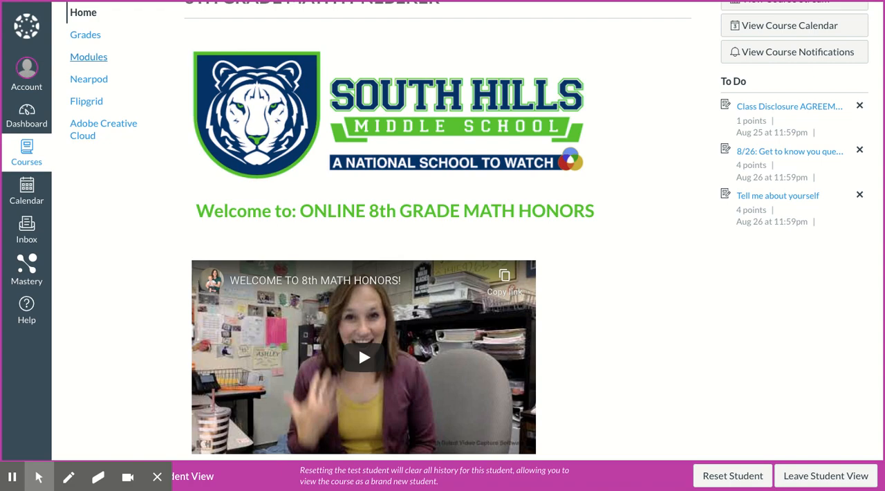
scroll(down, 3)
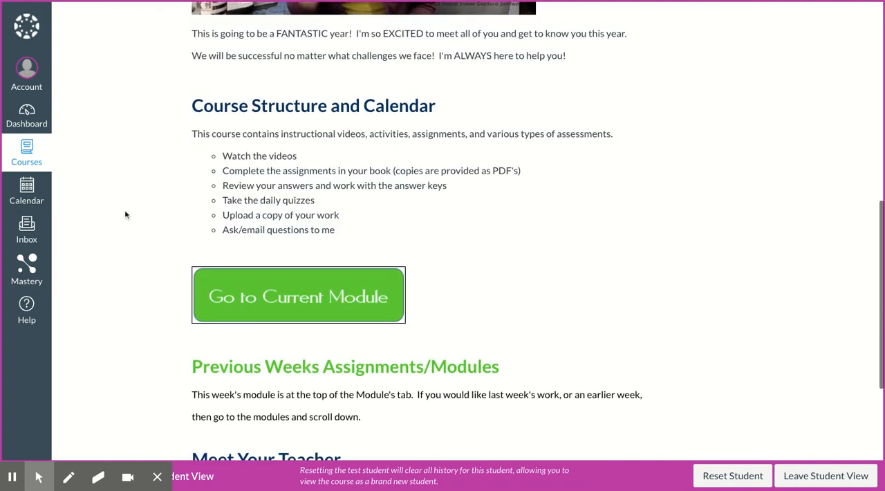
scroll(down, 3)
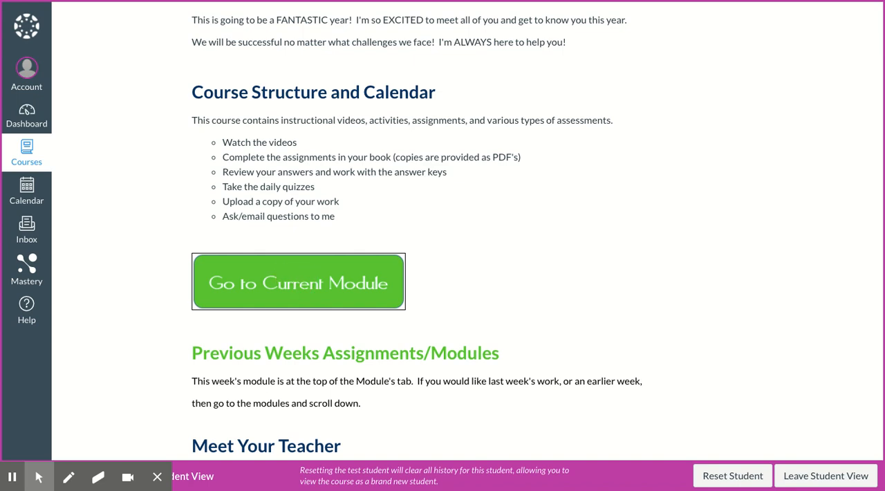
click(299, 282)
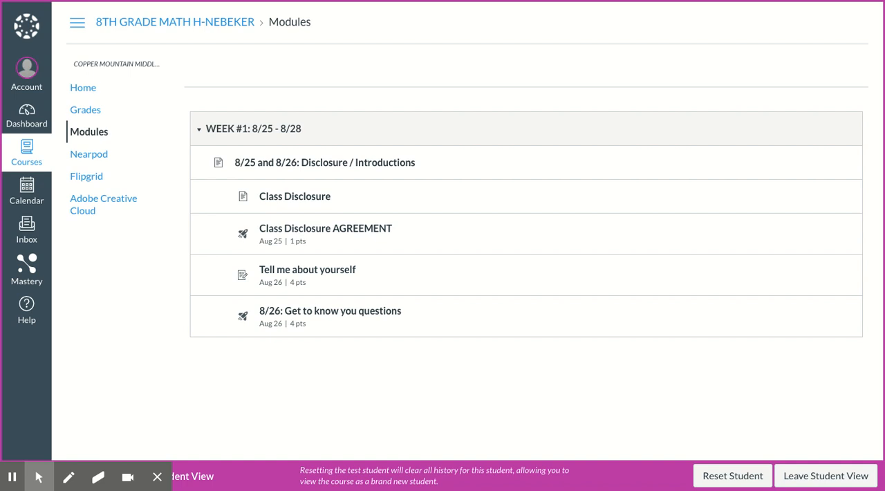
mouse_move(252, 135)
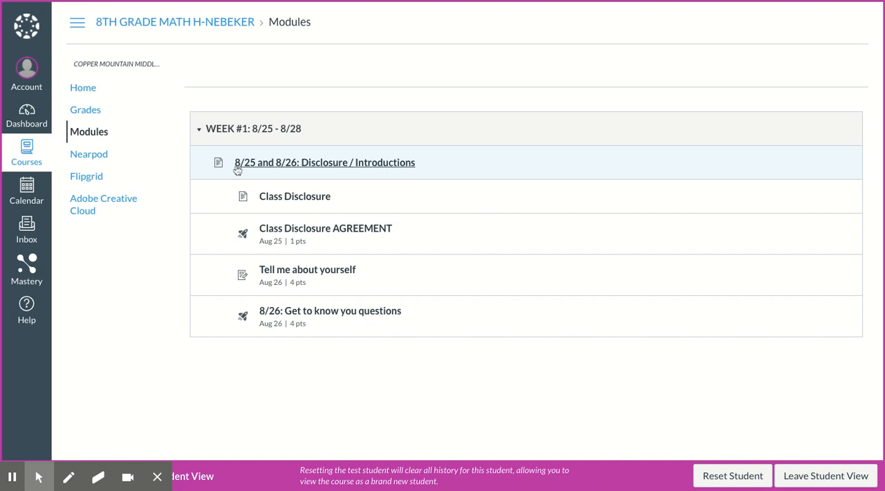
mouse_move(256, 172)
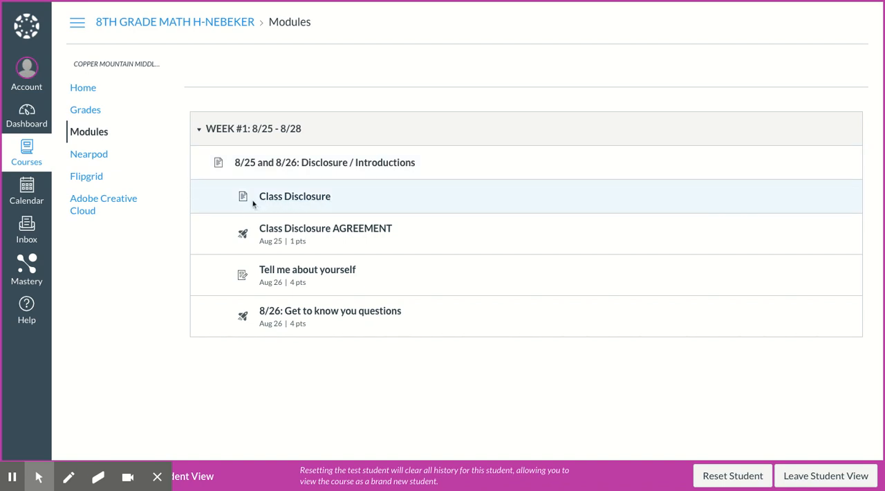
mouse_move(281, 202)
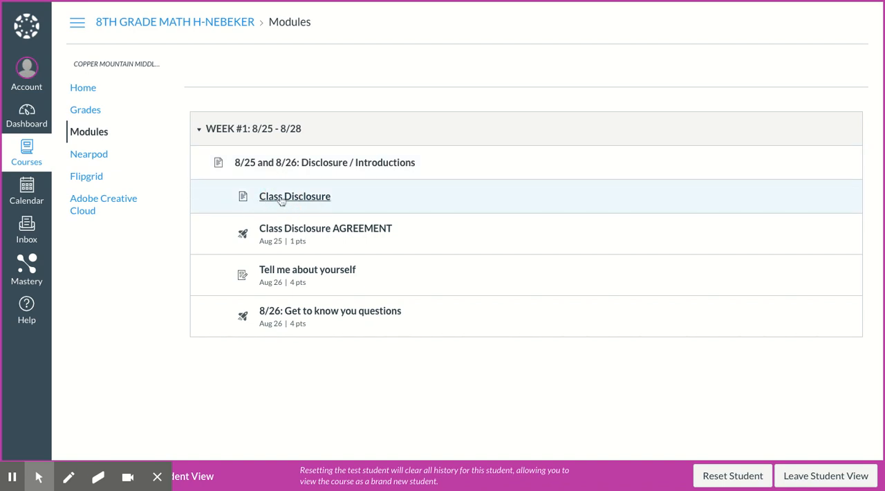
click(293, 196)
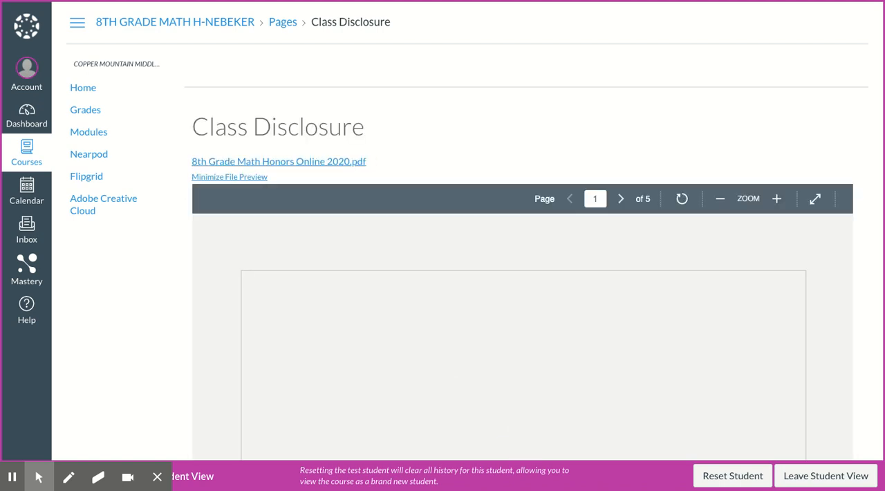
scroll(down, 3)
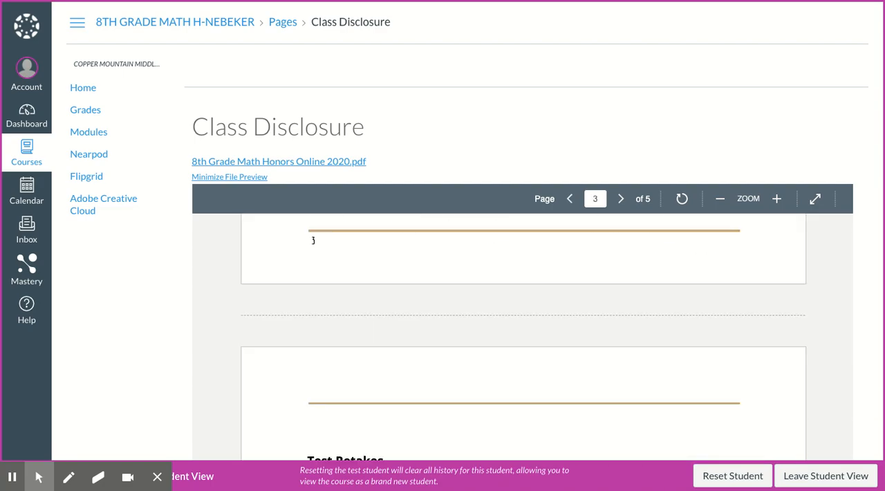
click(621, 199)
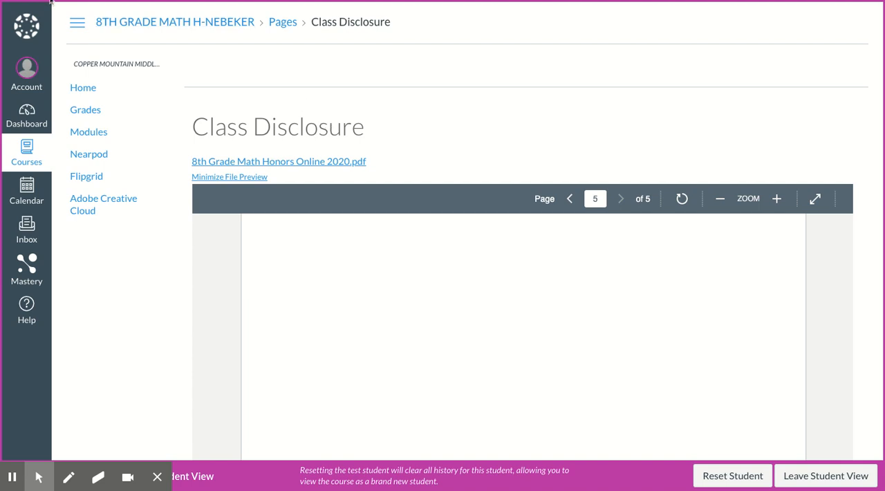
click(89, 131)
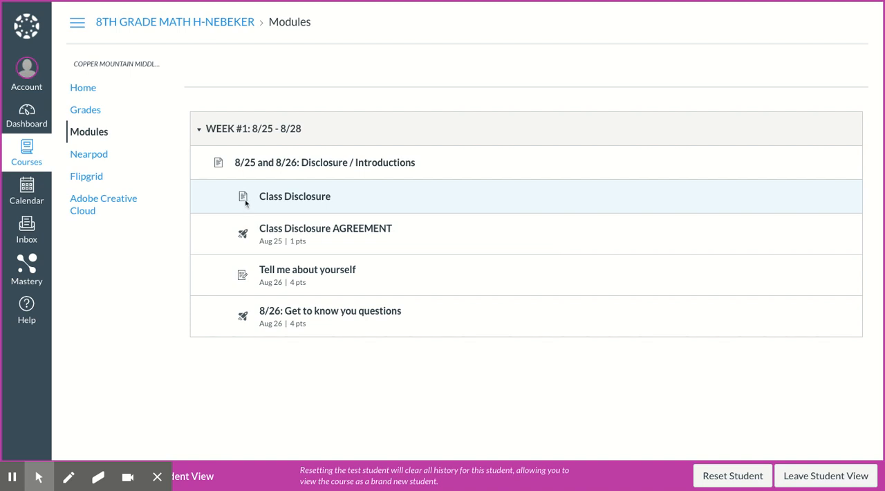
mouse_move(244, 198)
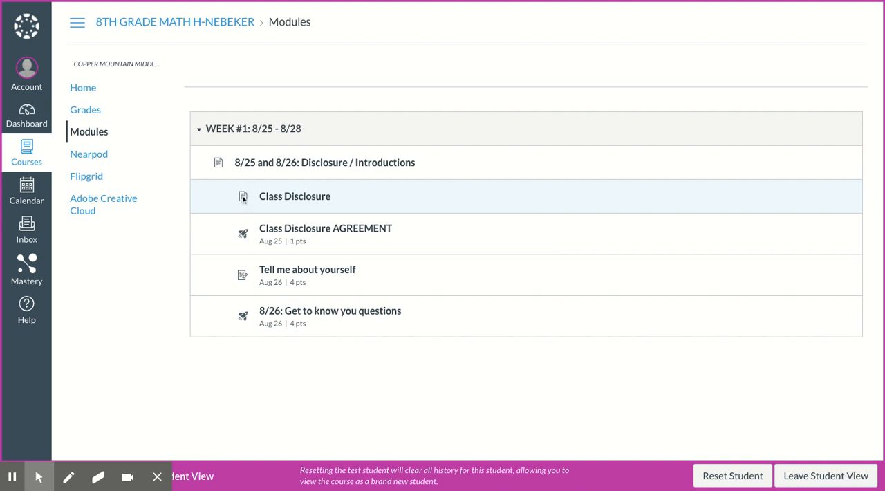
mouse_move(243, 236)
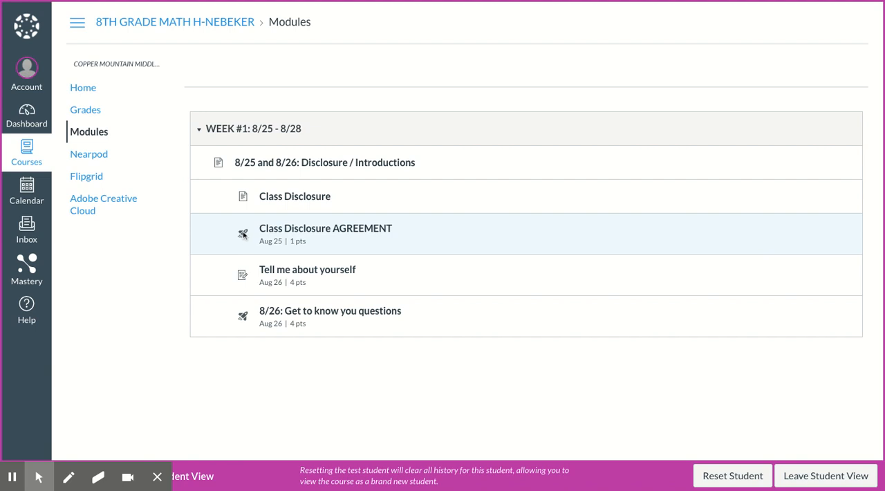
mouse_move(333, 238)
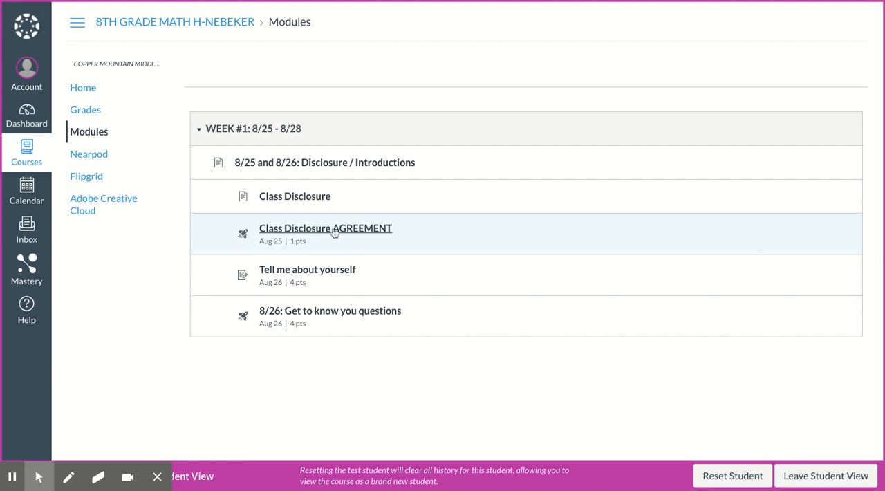
Step: Begin the Class Disclosure AGREEMENT quiz, view its two True/False questions, and return to the Week #1 modules unanswered
click(326, 228)
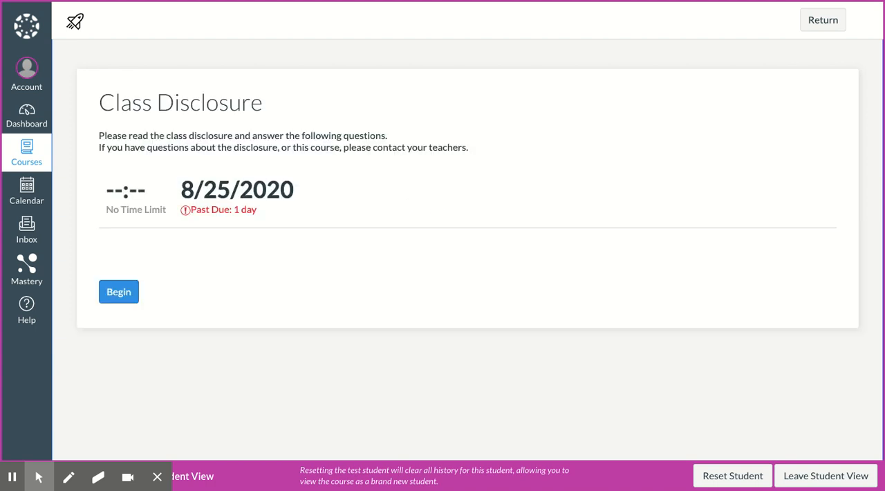
mouse_move(127, 292)
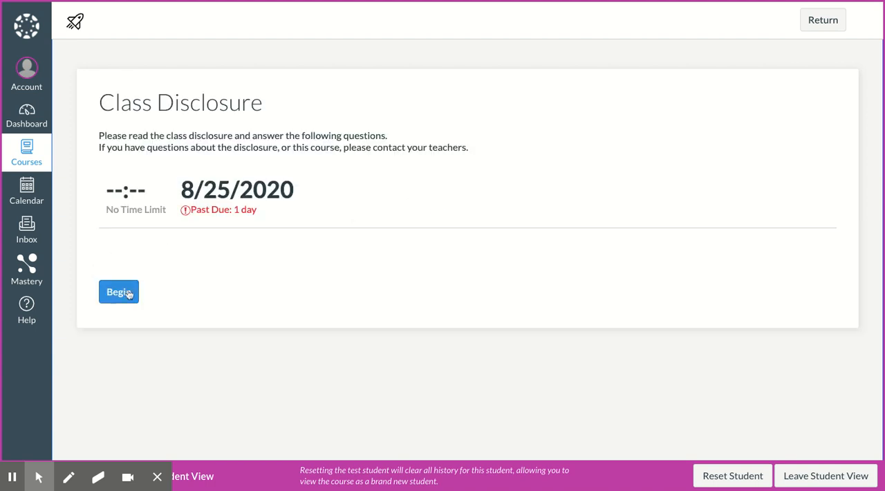
click(119, 292)
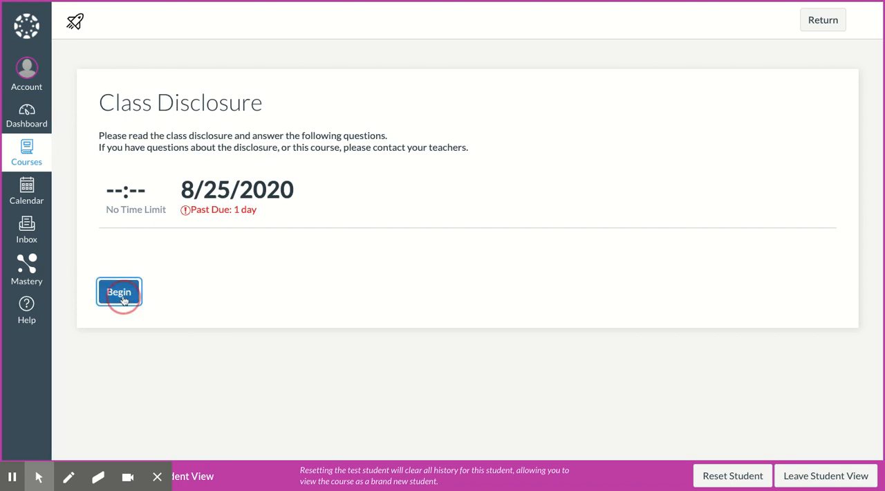
click(119, 293)
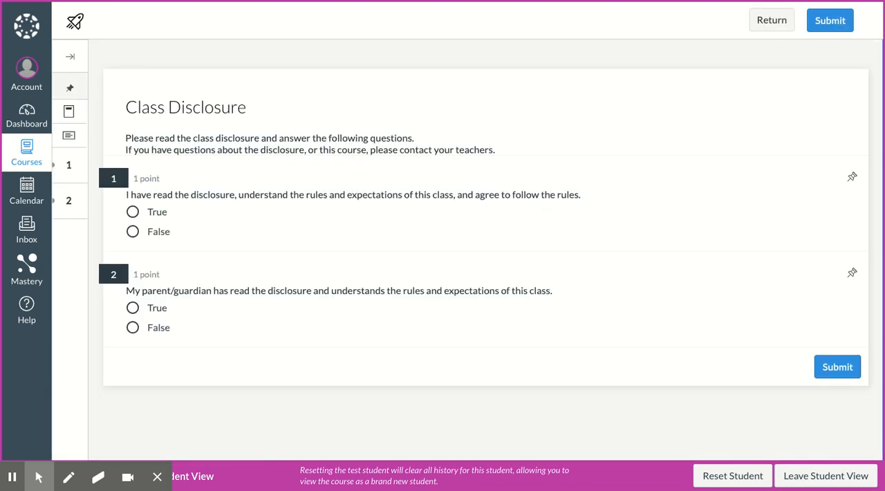
mouse_move(376, 207)
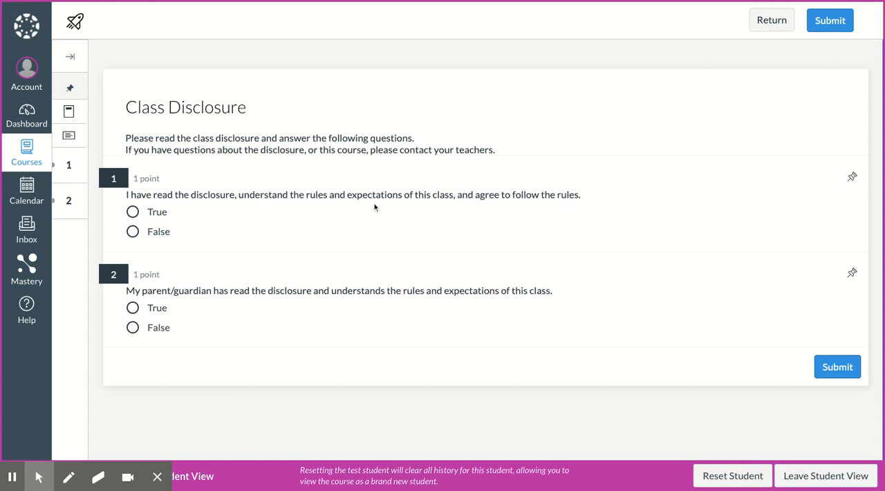
mouse_move(162, 349)
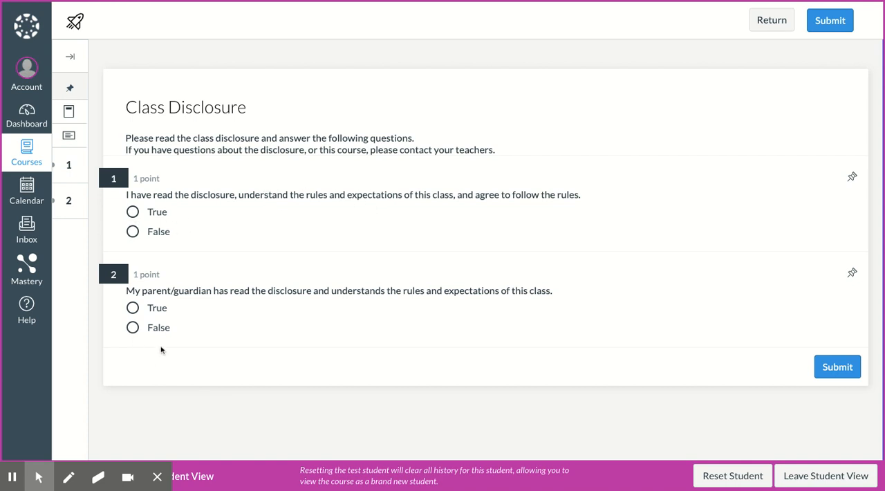
mouse_move(183, 331)
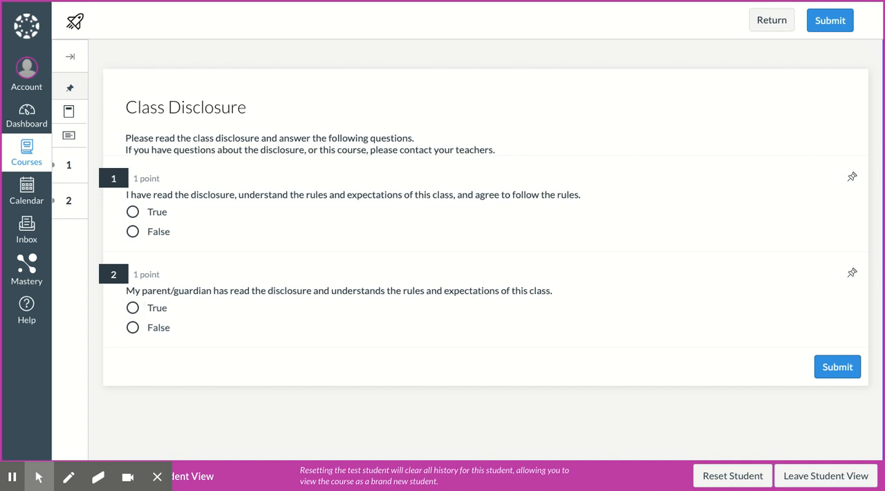
mouse_move(786, 97)
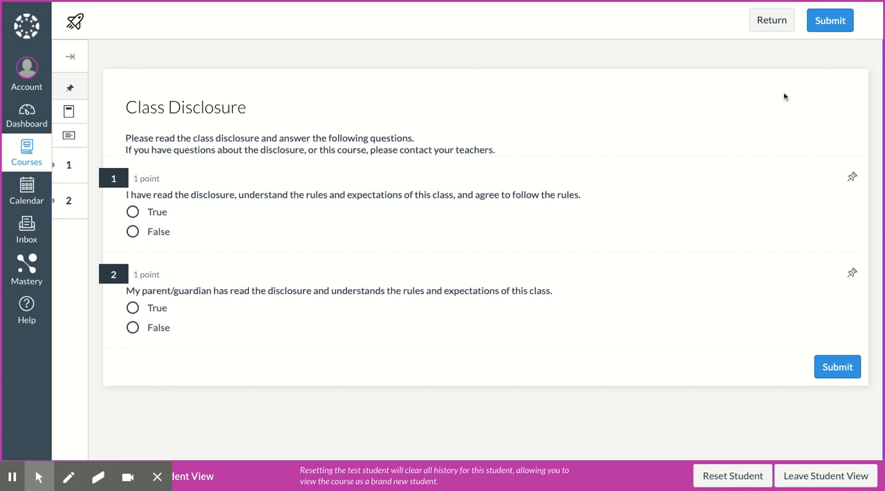
mouse_move(785, 30)
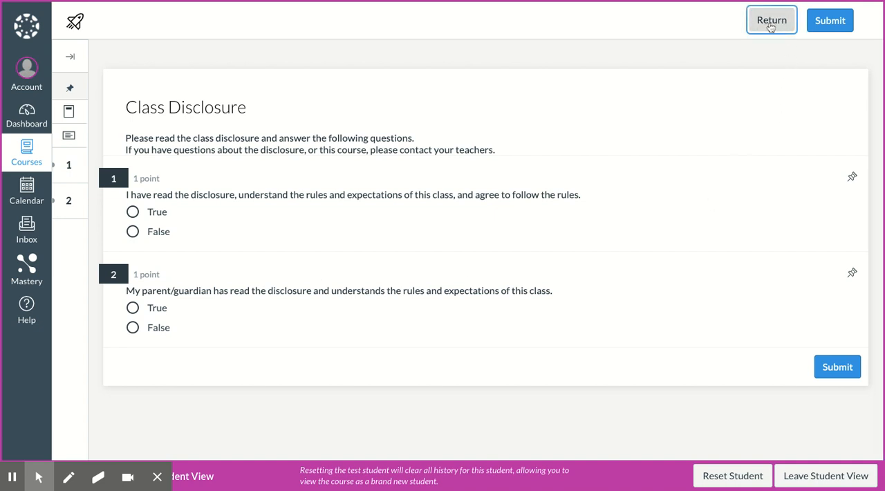
click(772, 20)
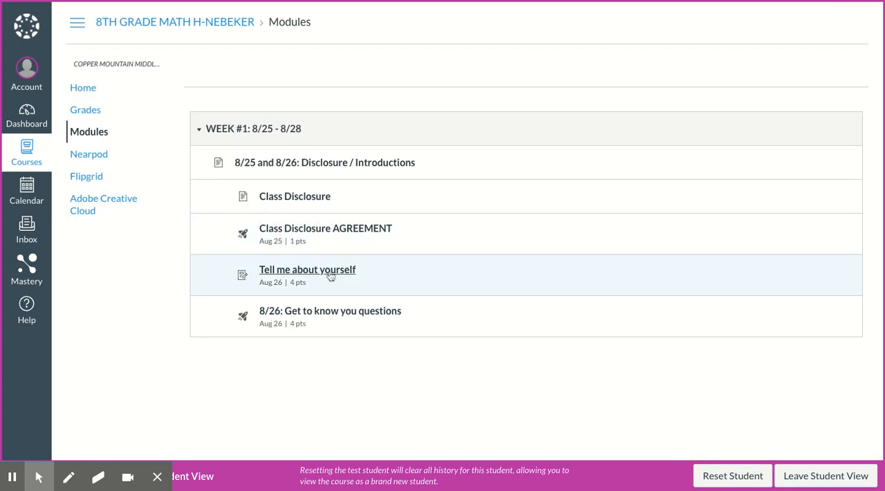
mouse_move(327, 278)
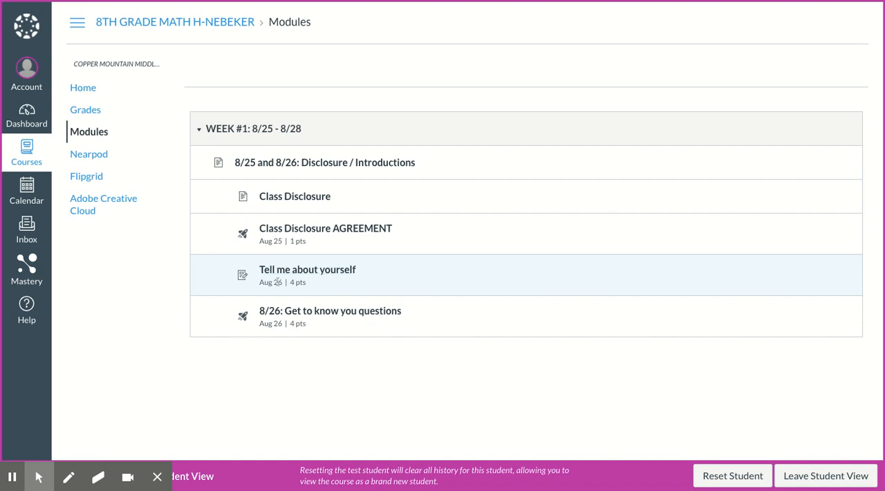
click(300, 271)
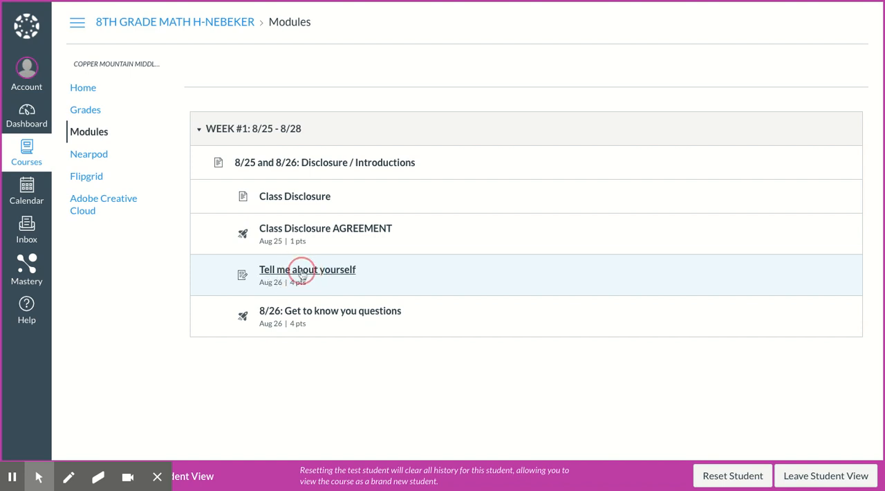
Step: Read through the 'Tell me about yourself' assignment's video instructions, then go back to the Modules list
click(307, 270)
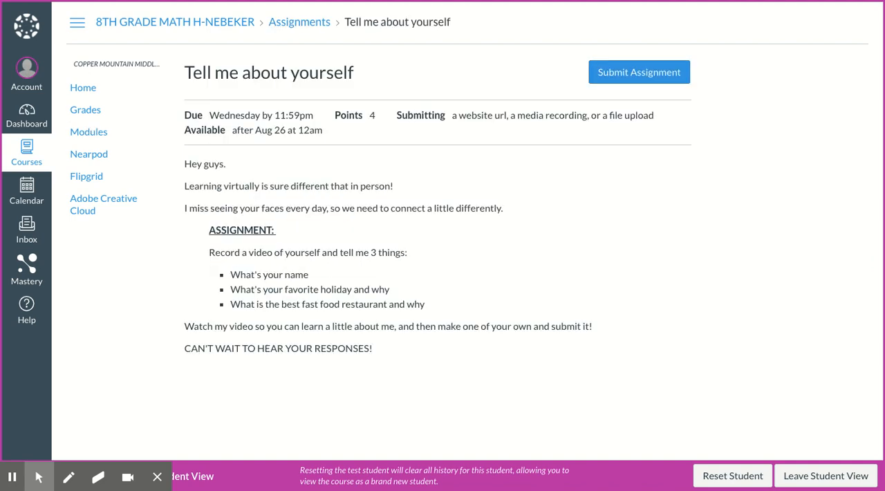
mouse_move(257, 205)
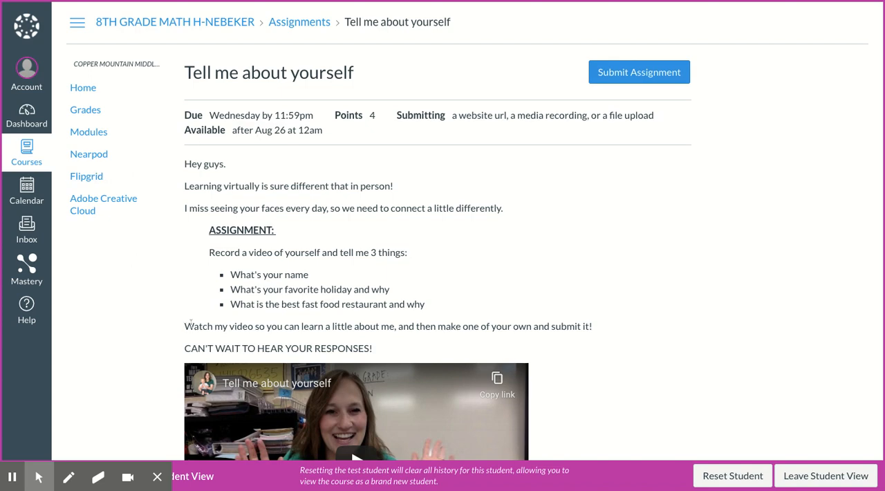
mouse_move(340, 275)
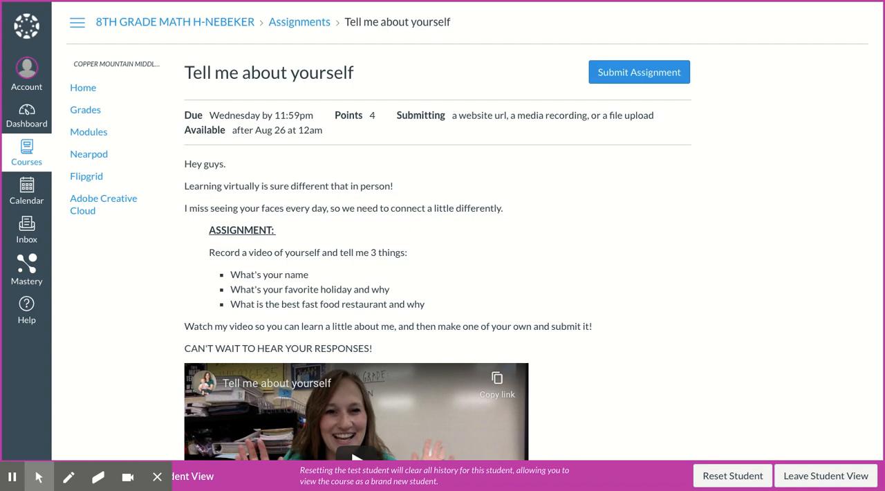
mouse_move(601, 232)
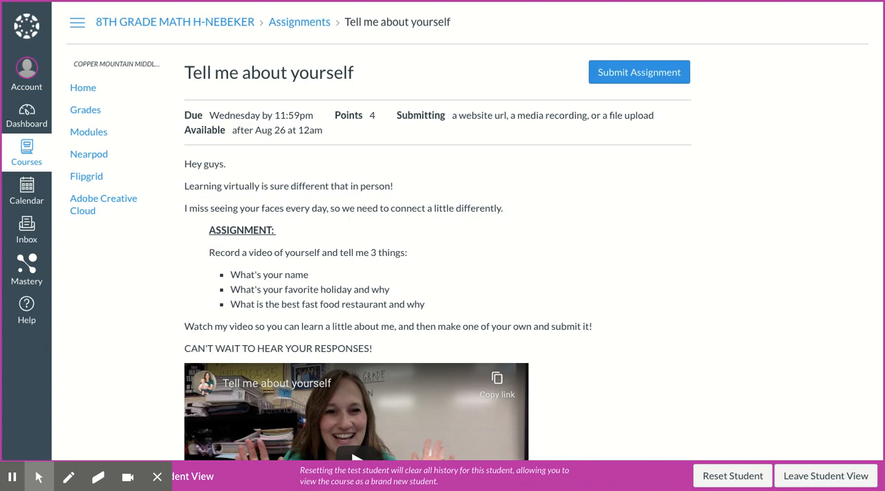
scroll(down, 3)
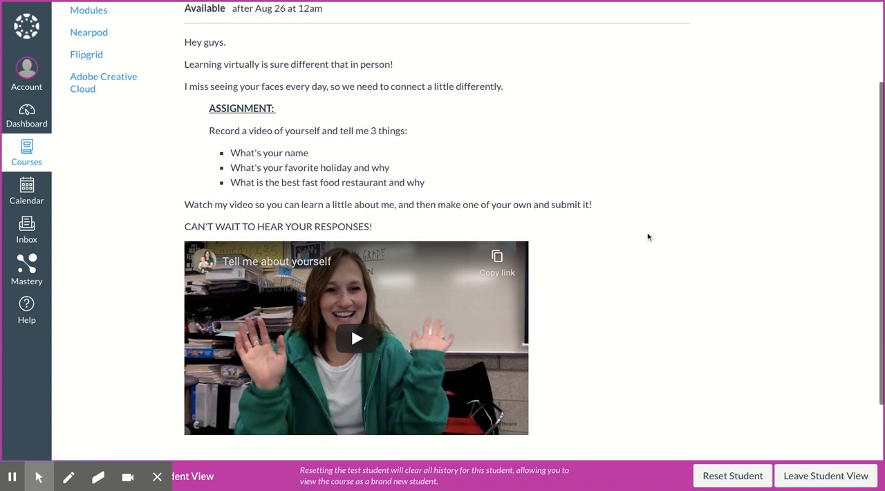
mouse_move(294, 160)
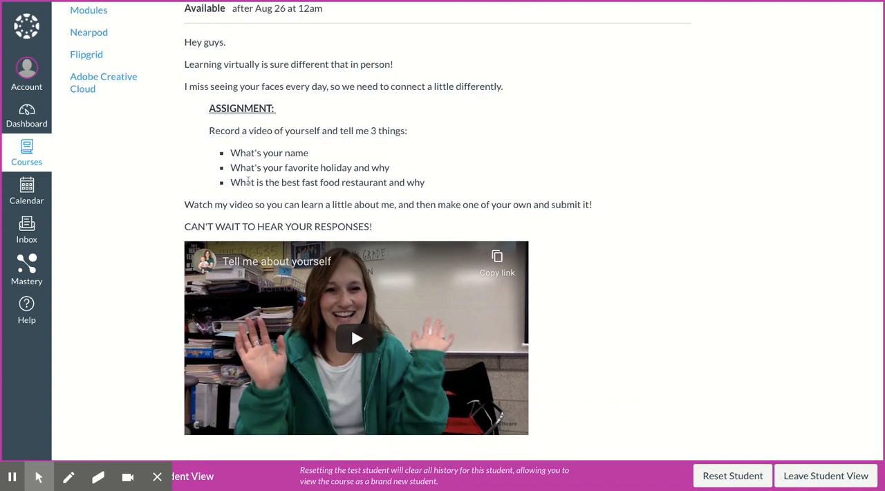
scroll(down, 3)
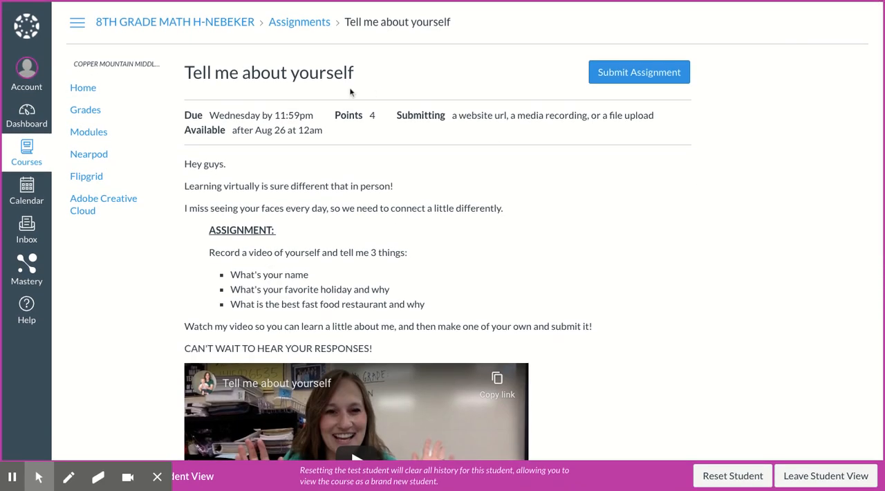
mouse_move(20, 4)
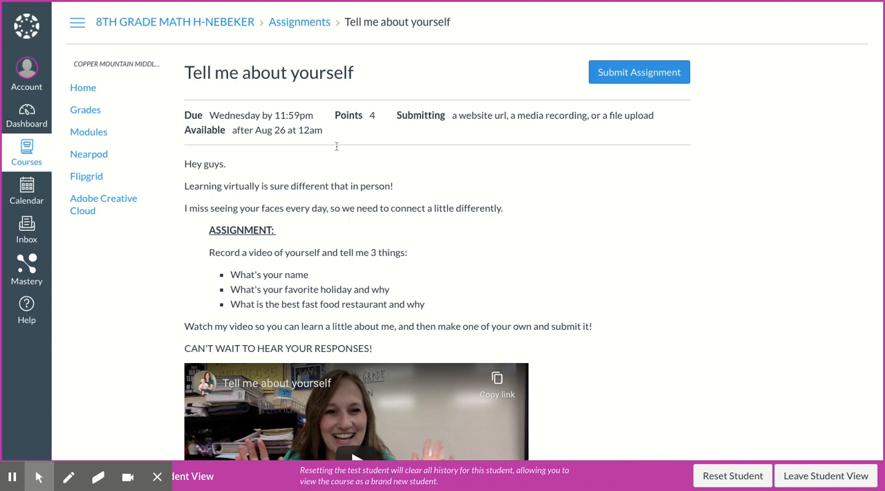
click(89, 132)
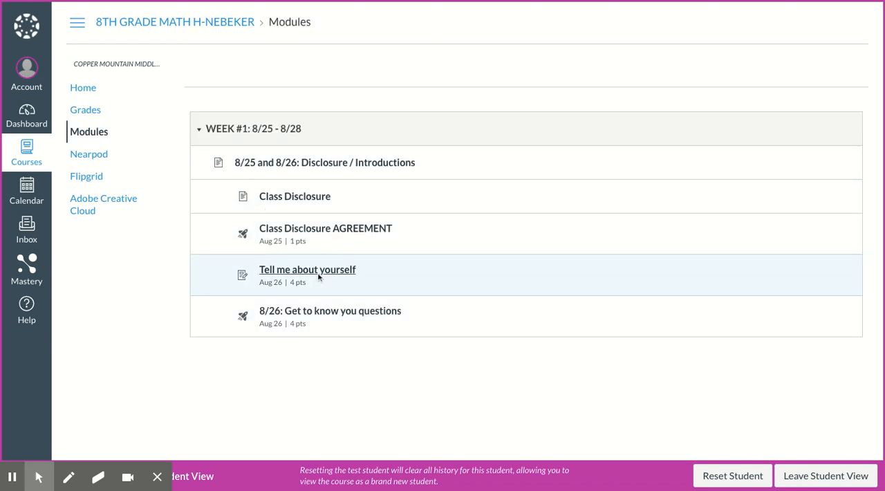
mouse_move(324, 317)
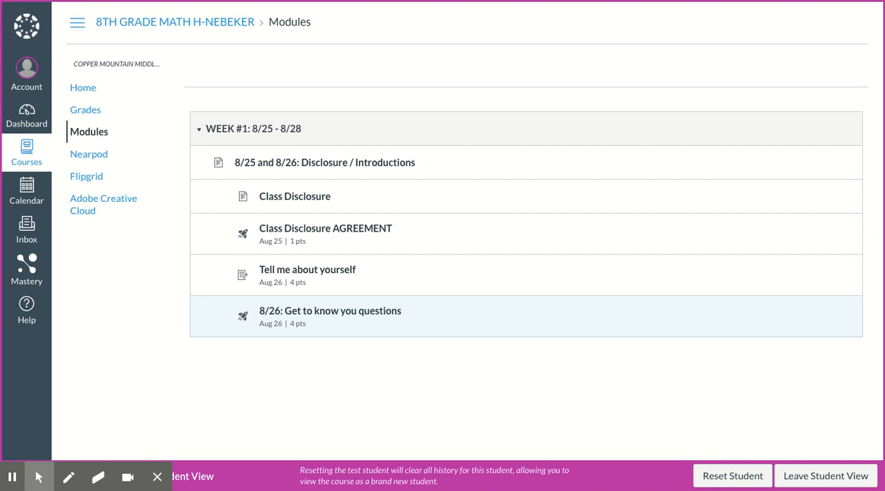
mouse_move(304, 319)
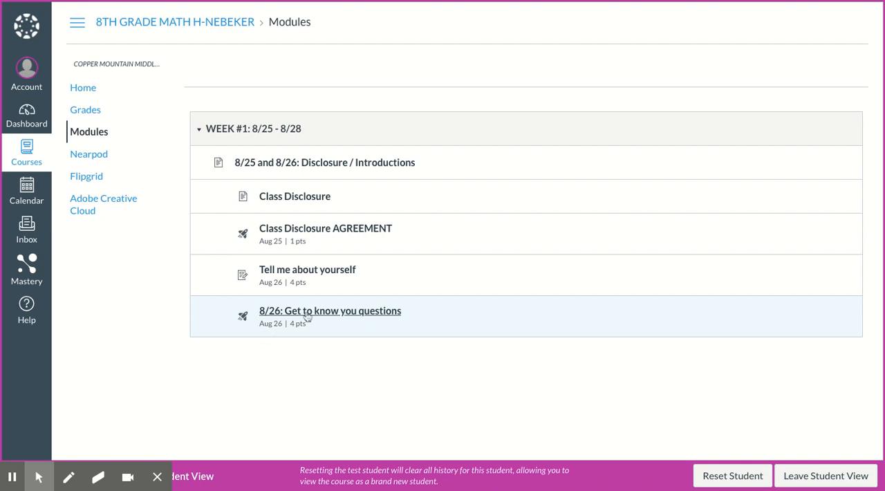
mouse_move(309, 319)
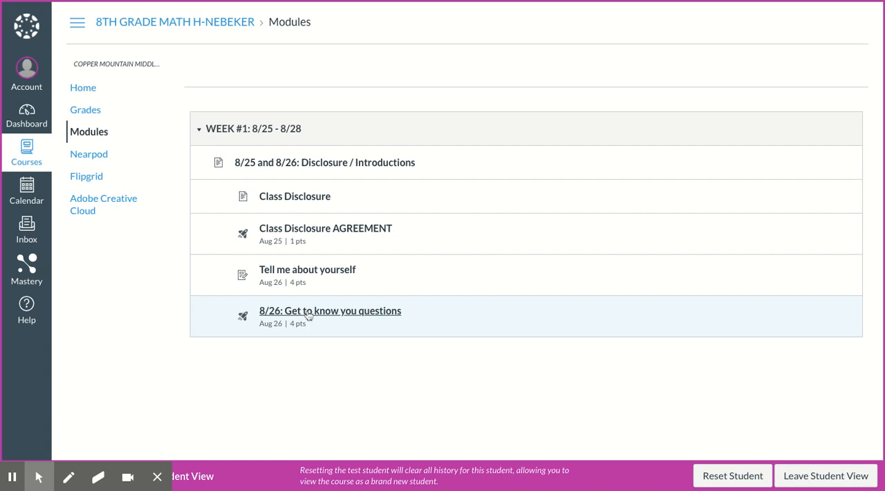
Step: Open the '8/26: Get to know you questions' quiz from the Week #1 module
click(329, 312)
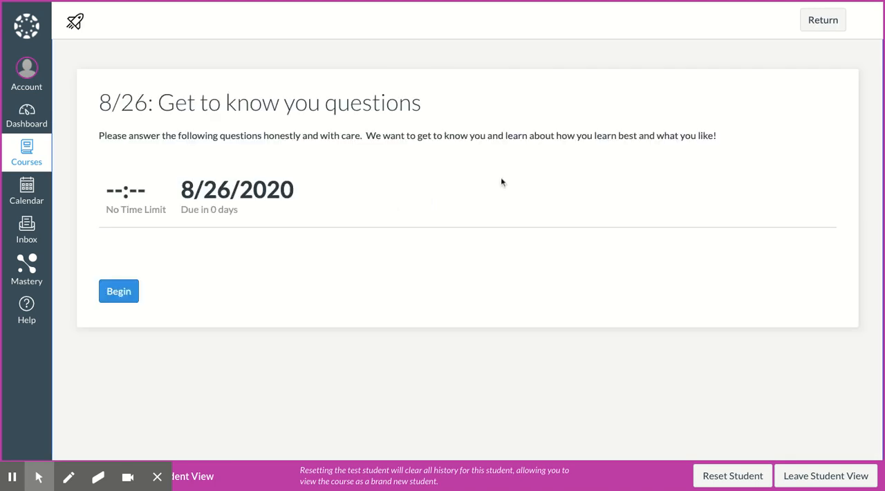
mouse_move(178, 159)
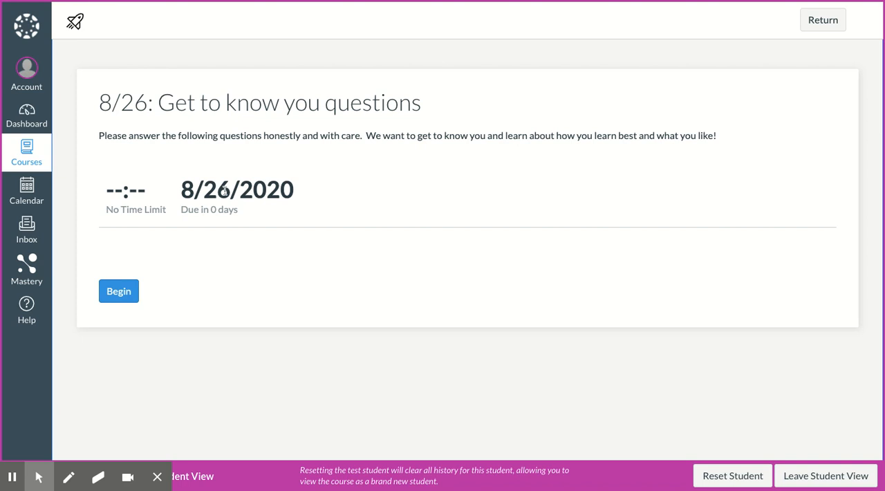
mouse_move(217, 207)
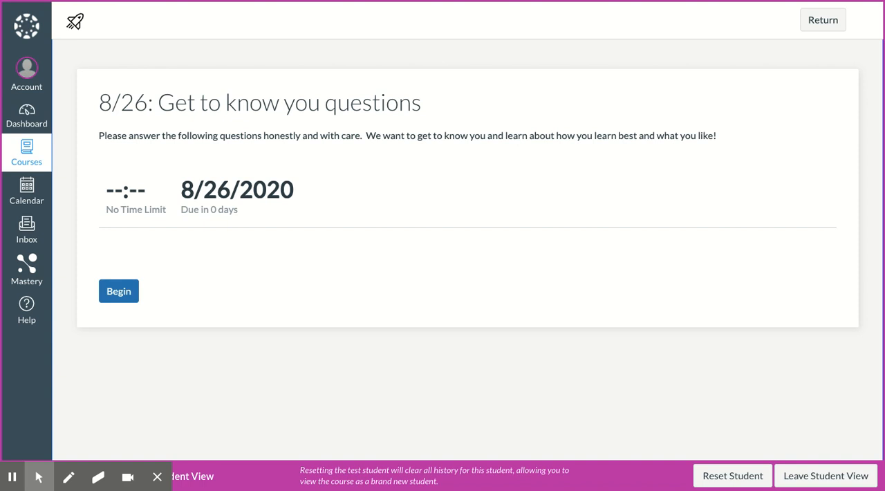
Step: Begin an attempt at the Get to know you questions survey
click(119, 291)
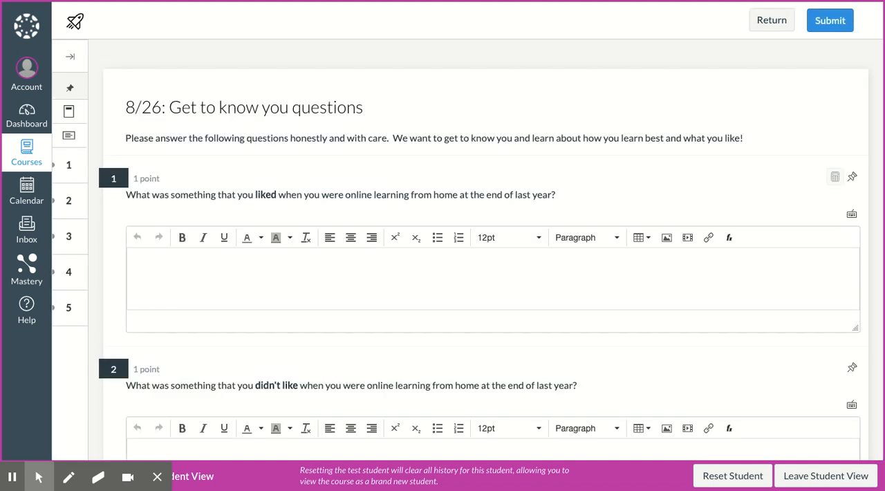
Step: Look over the five open-response questions and submit the blank survey, raising the Unanswered Questions warning
scroll(down, 3)
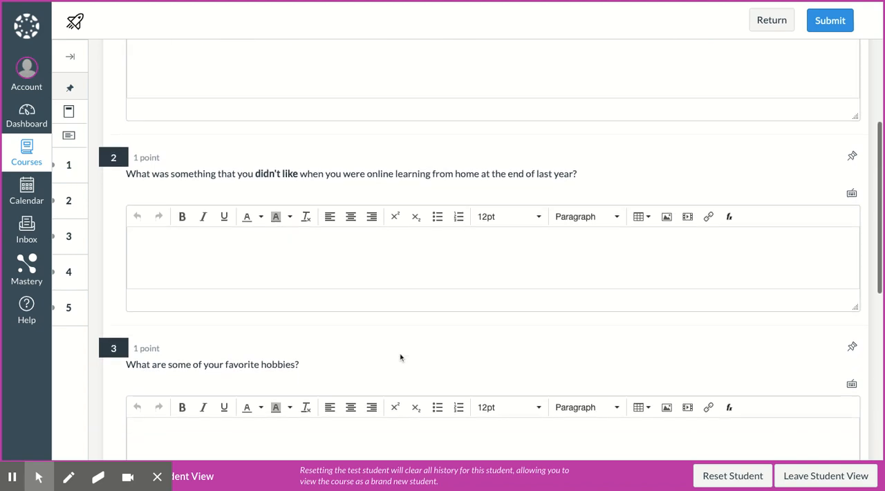
scroll(down, 3)
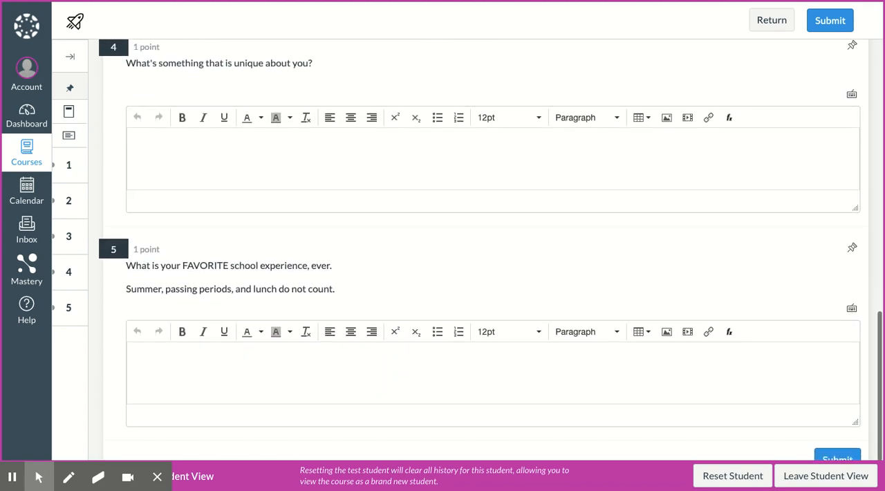
scroll(up, 3)
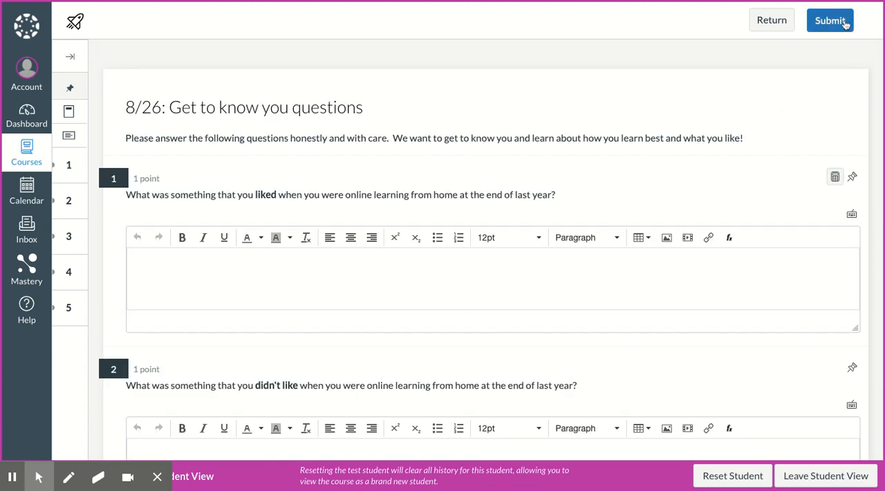
mouse_move(840, 23)
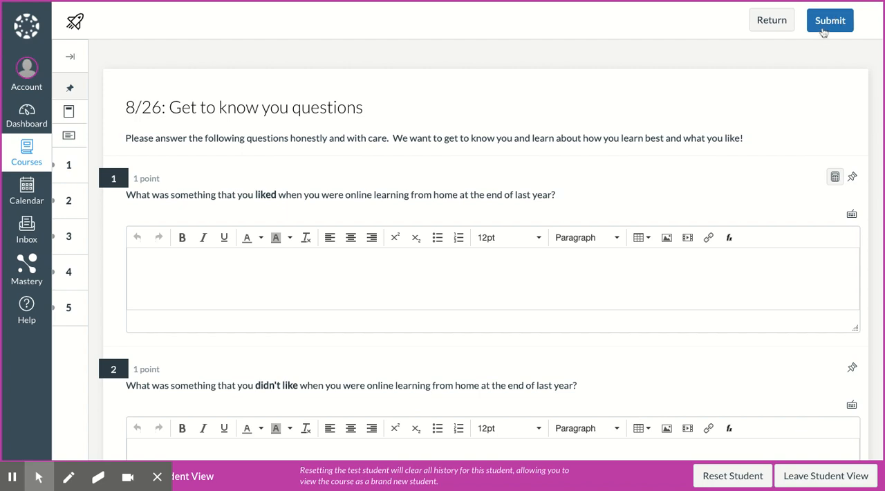
click(830, 19)
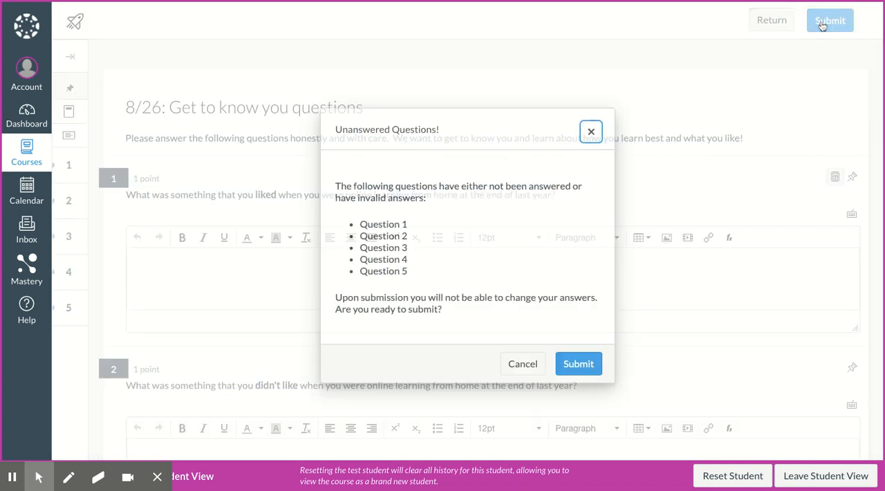
mouse_move(614, 396)
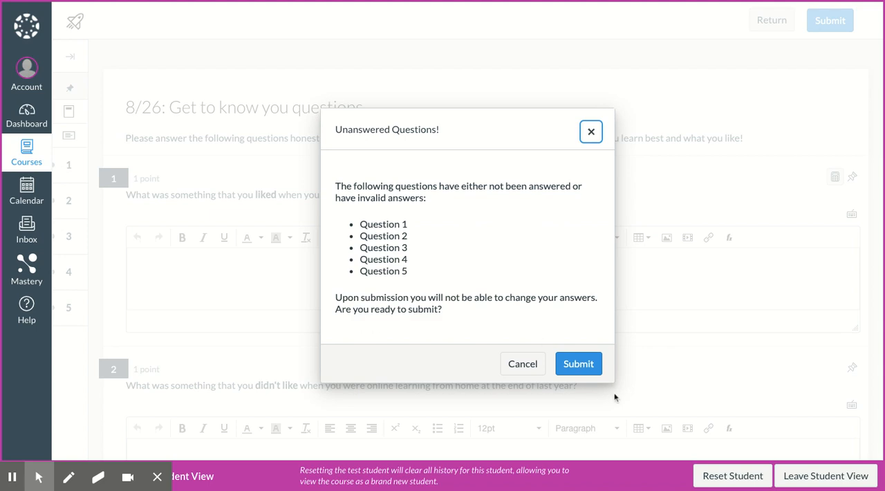
Step: Confirm submission despite unanswered Questions 1–5, reaching the Results page with 0 out of 5 points
click(579, 363)
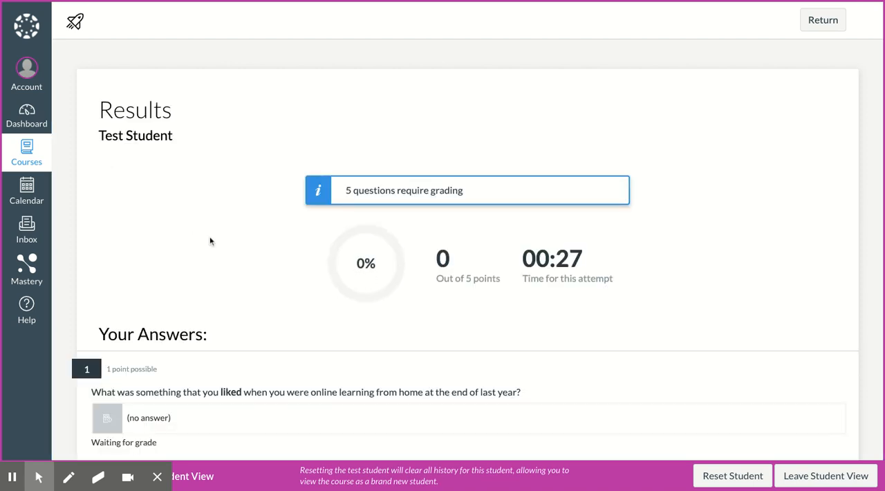
mouse_move(487, 285)
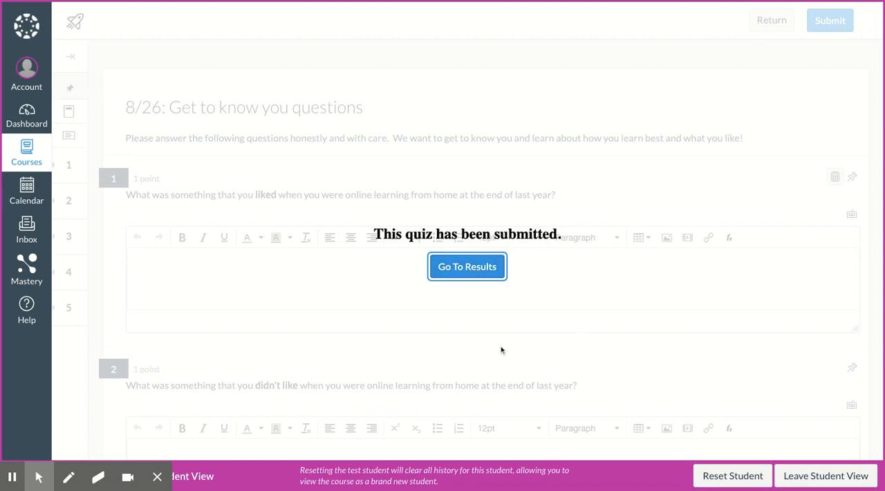
mouse_move(467, 277)
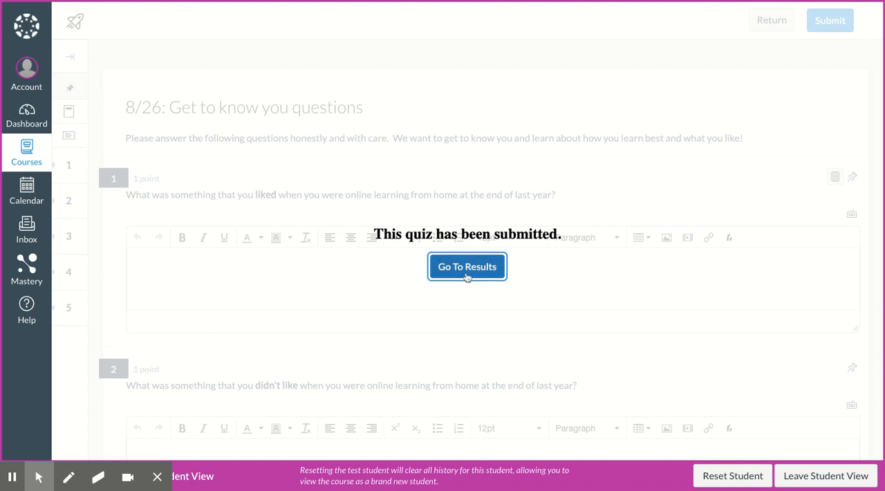
mouse_move(468, 277)
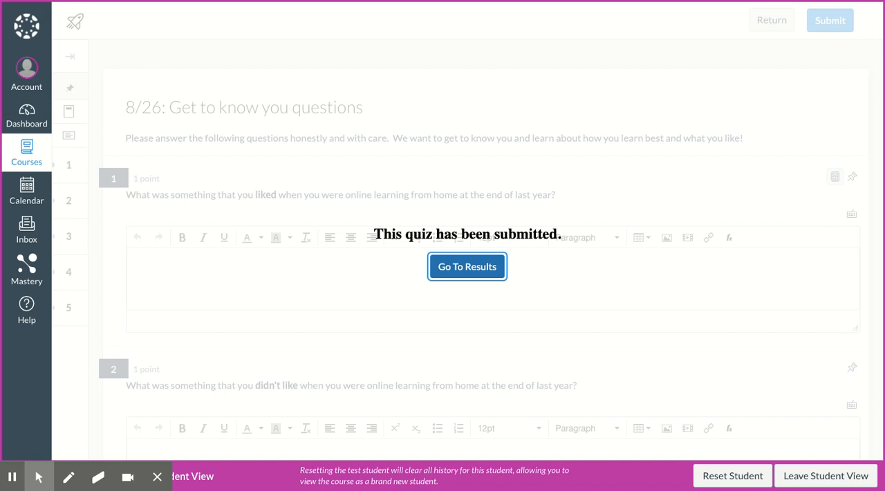
mouse_move(791, 4)
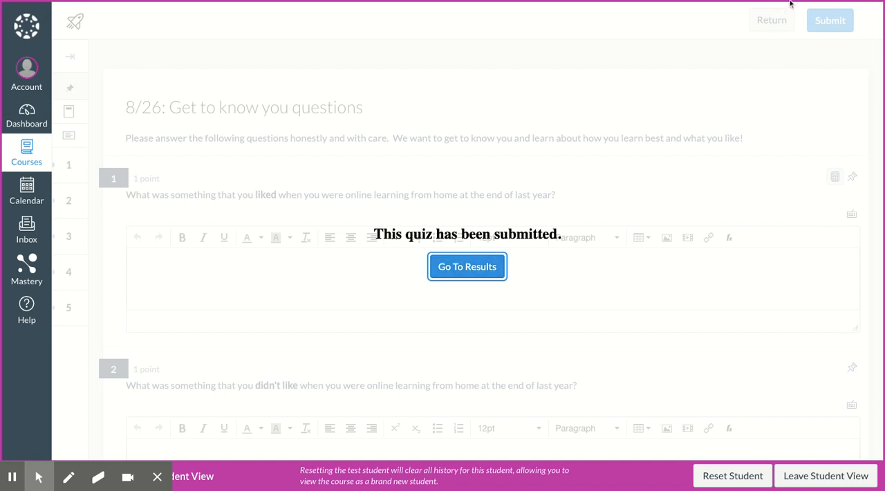